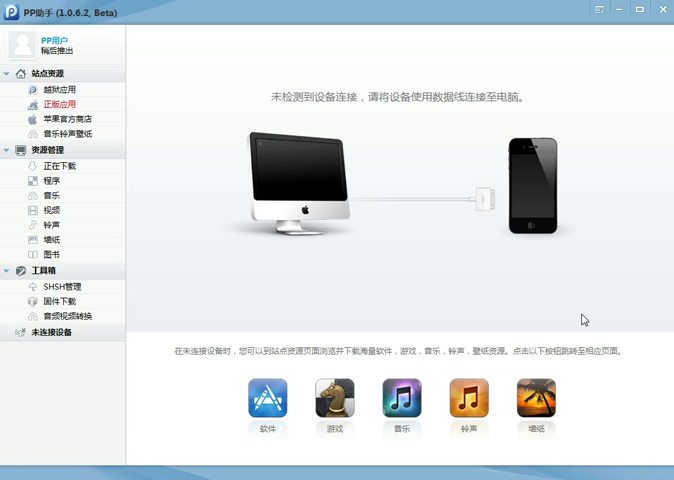
mouse_move(576, 309)
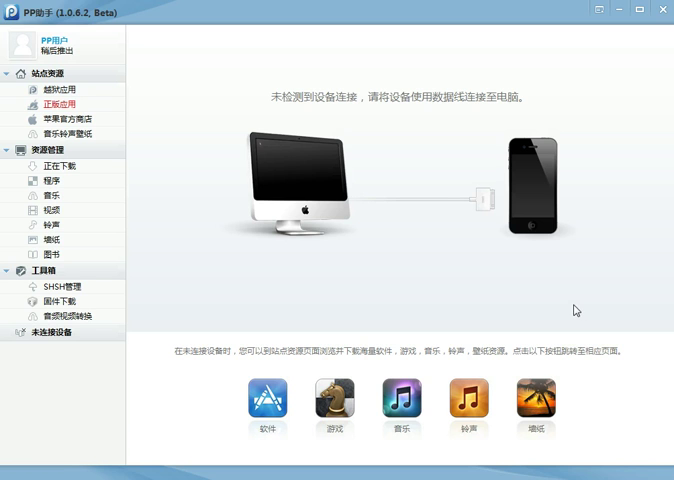
mouse_move(157, 79)
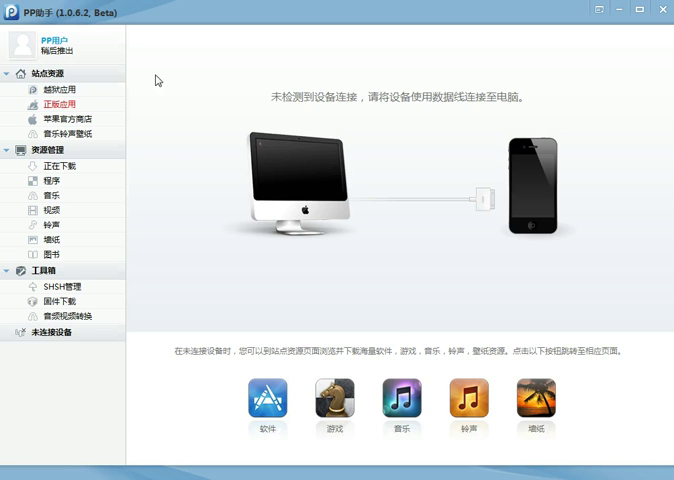
mouse_move(465, 143)
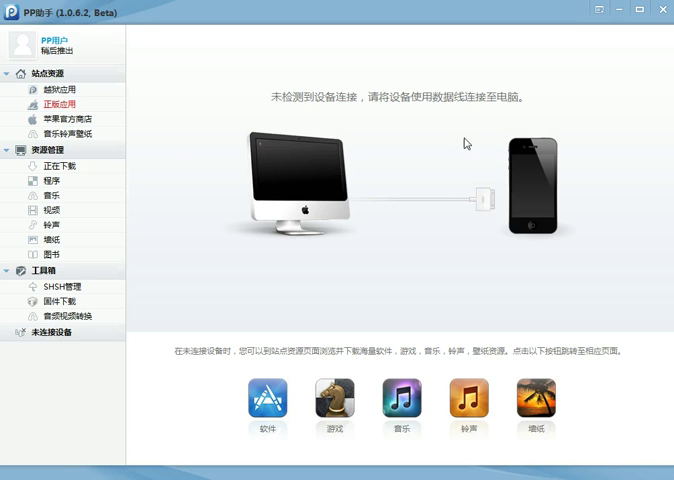
mouse_move(195, 191)
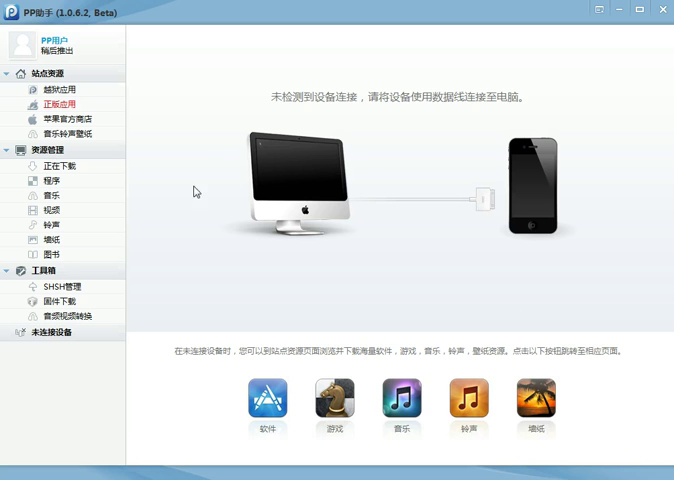
mouse_move(286, 137)
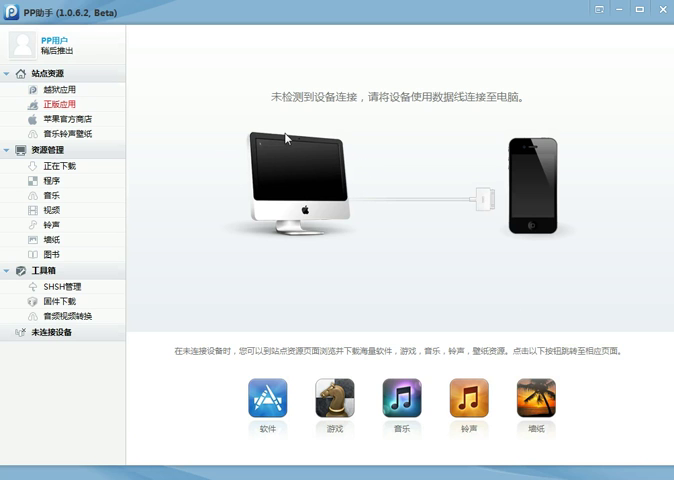
mouse_move(301, 206)
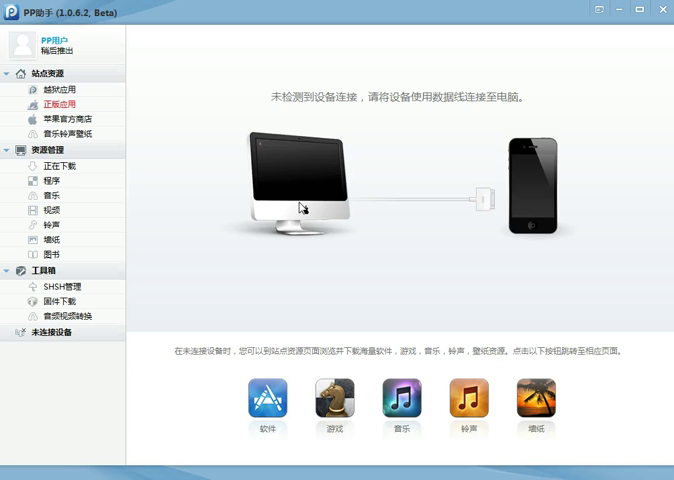
mouse_move(313, 189)
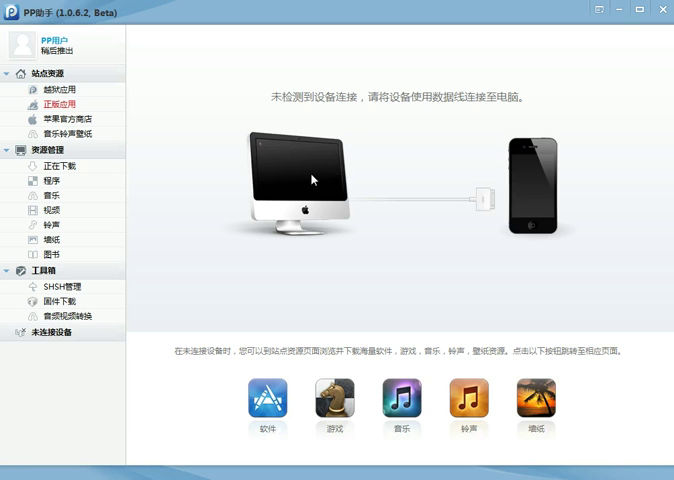
mouse_move(183, 176)
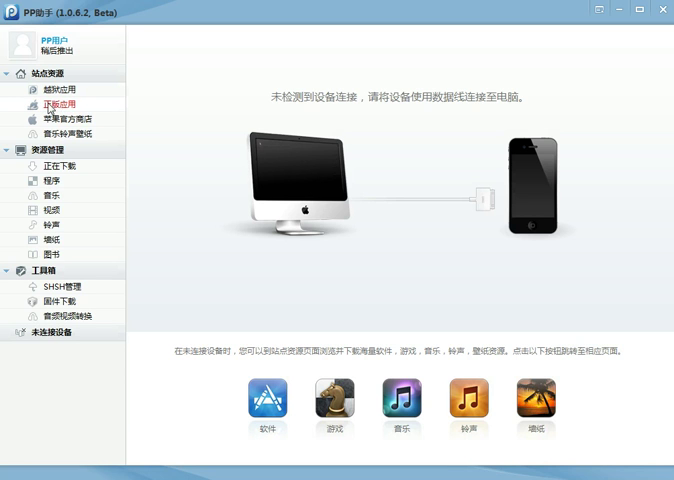
Open 正版应用 in the sidebar to load the genuine apps store showing 大掌门
left_click(60, 104)
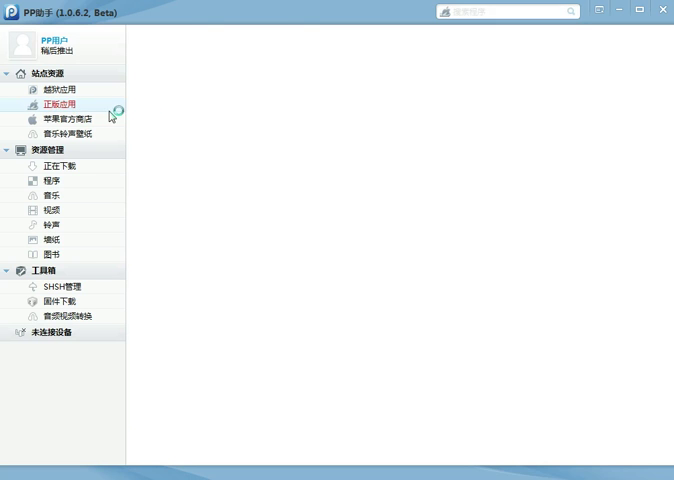
left_click(61, 104)
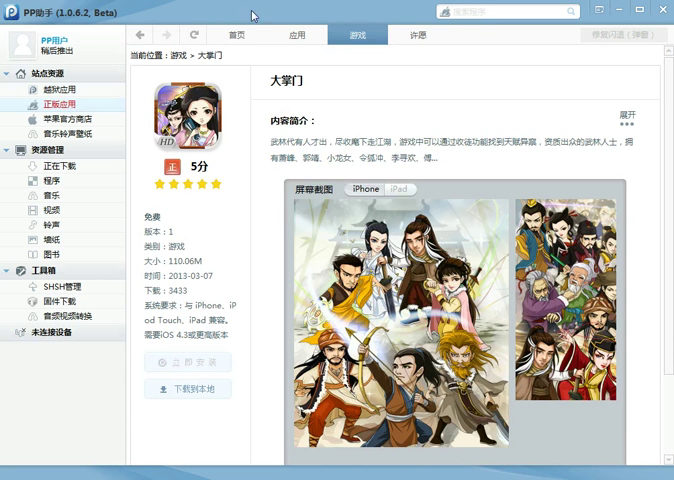
mouse_move(366, 110)
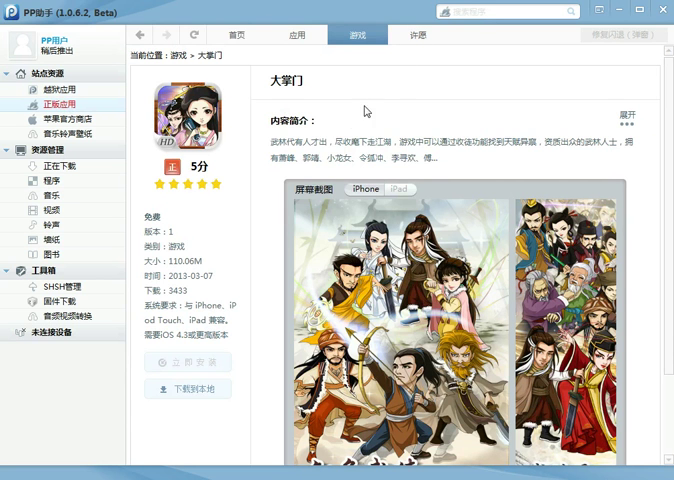
Search the store for 'Disp' to reach the Disp Recorder app page
left_click(500, 11)
type("Disp")
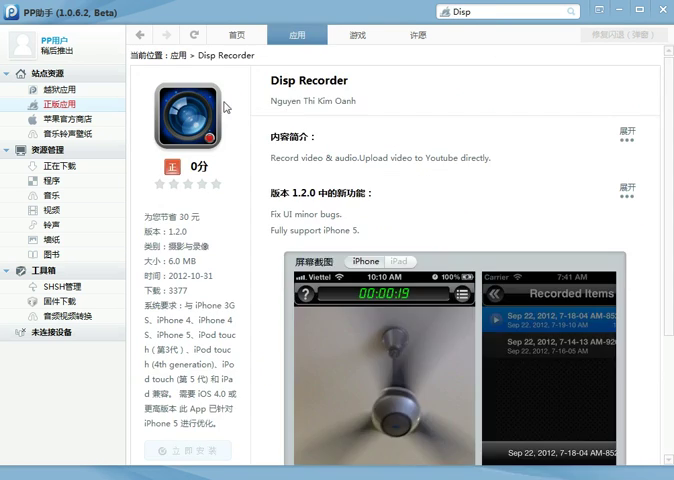
scroll("down", 3)
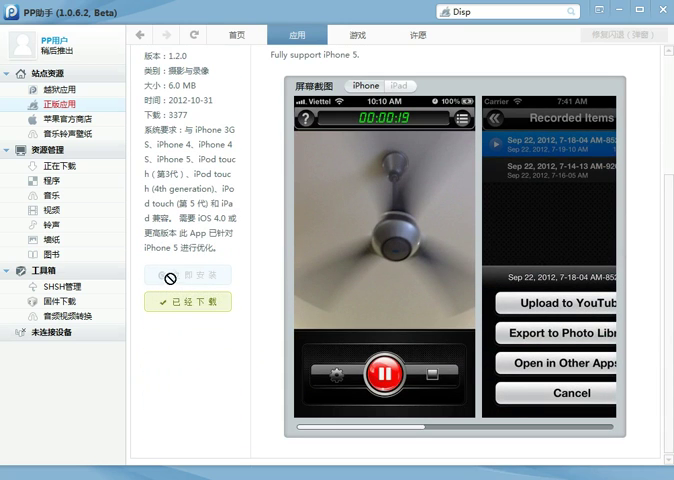
mouse_move(188, 275)
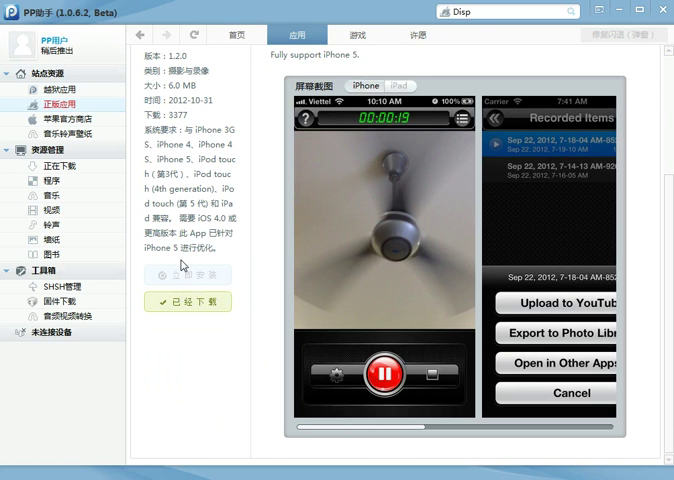
mouse_move(175, 315)
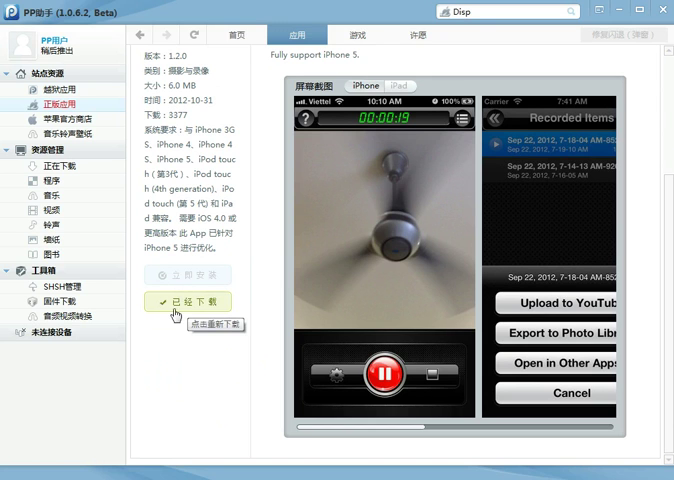
mouse_move(170, 358)
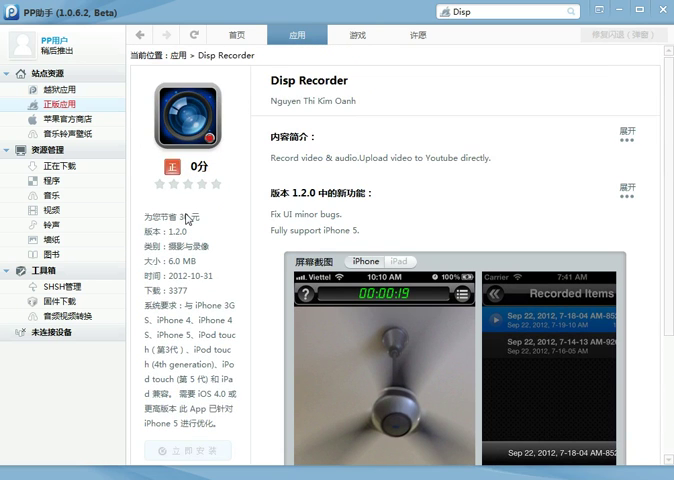
Scroll Disp Recorder's page to check the 已经下载 status below 立即安装
scroll("down", 3)
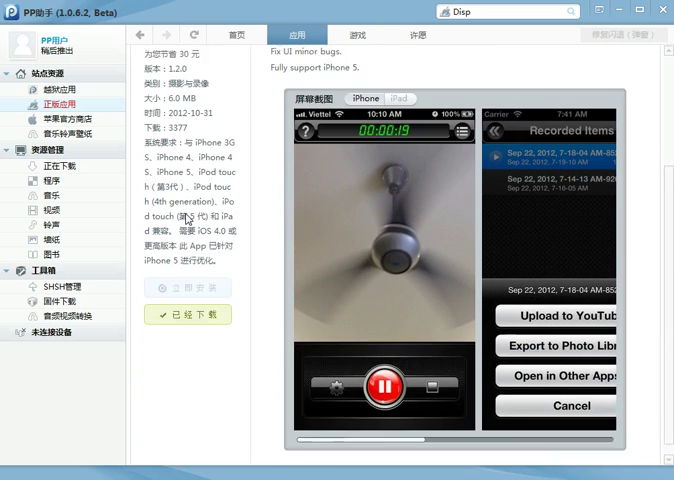
scroll("up", 3)
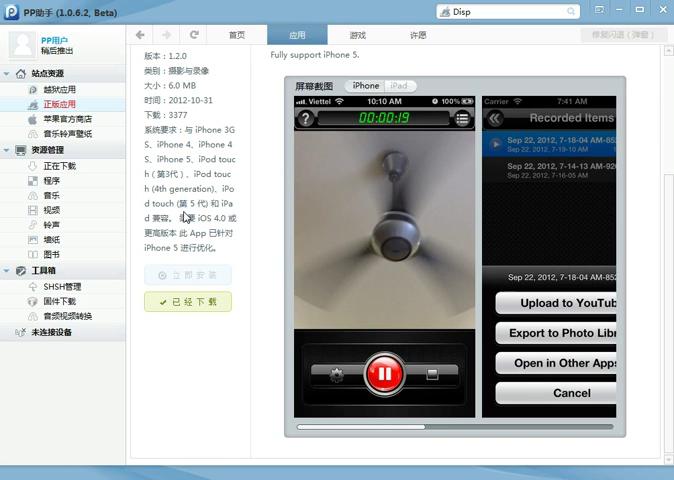
mouse_move(175, 233)
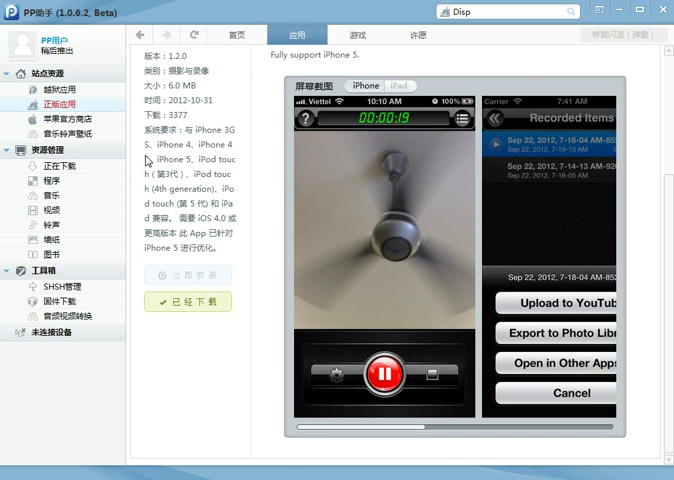
mouse_move(170, 278)
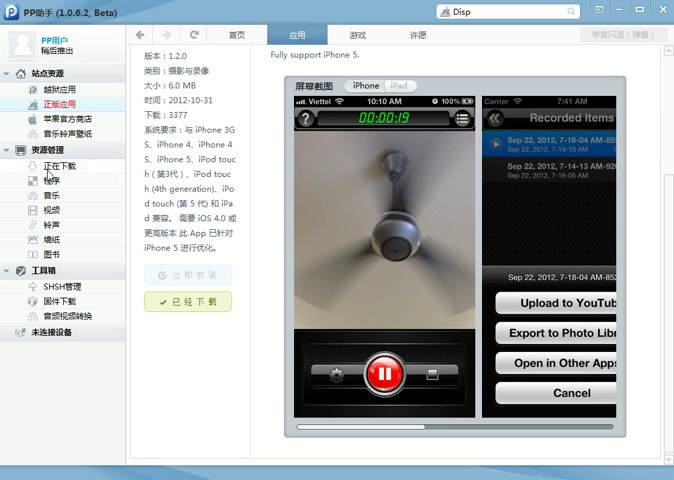
left_click(47, 165)
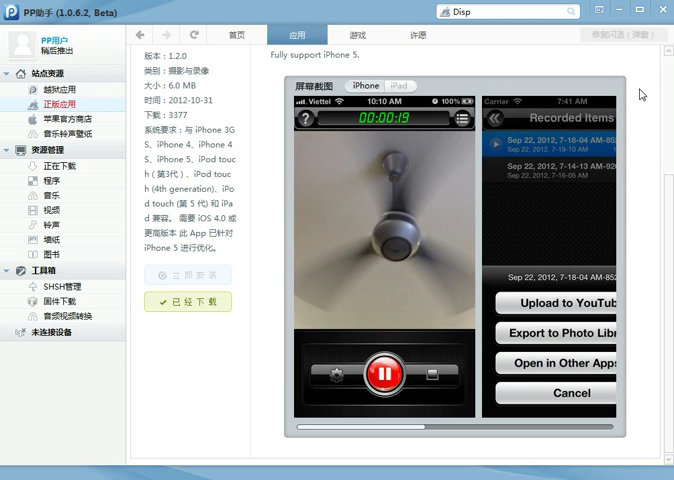
mouse_move(632, 33)
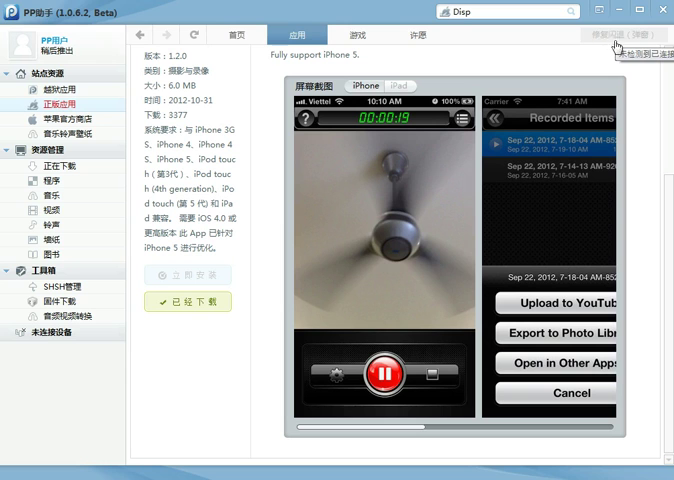
mouse_move(617, 39)
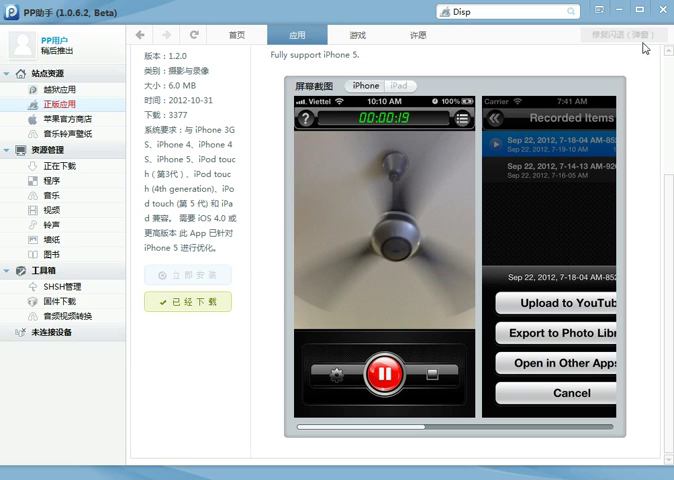
mouse_move(627, 62)
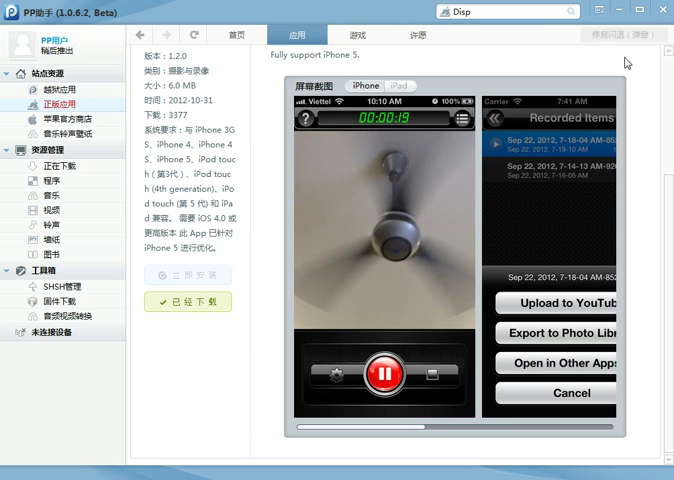
mouse_move(225, 196)
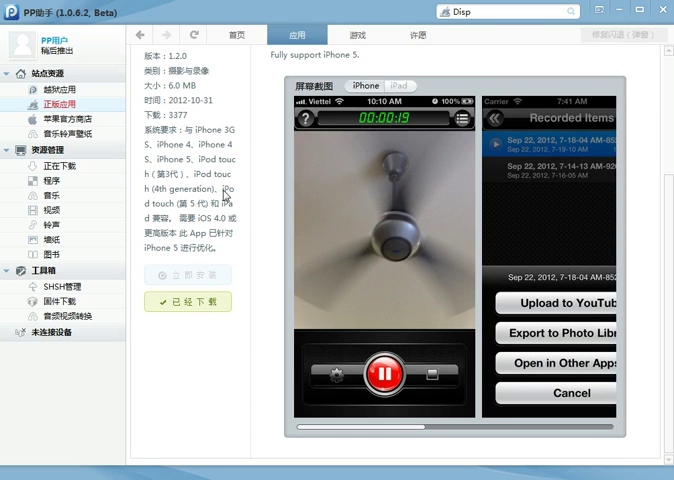